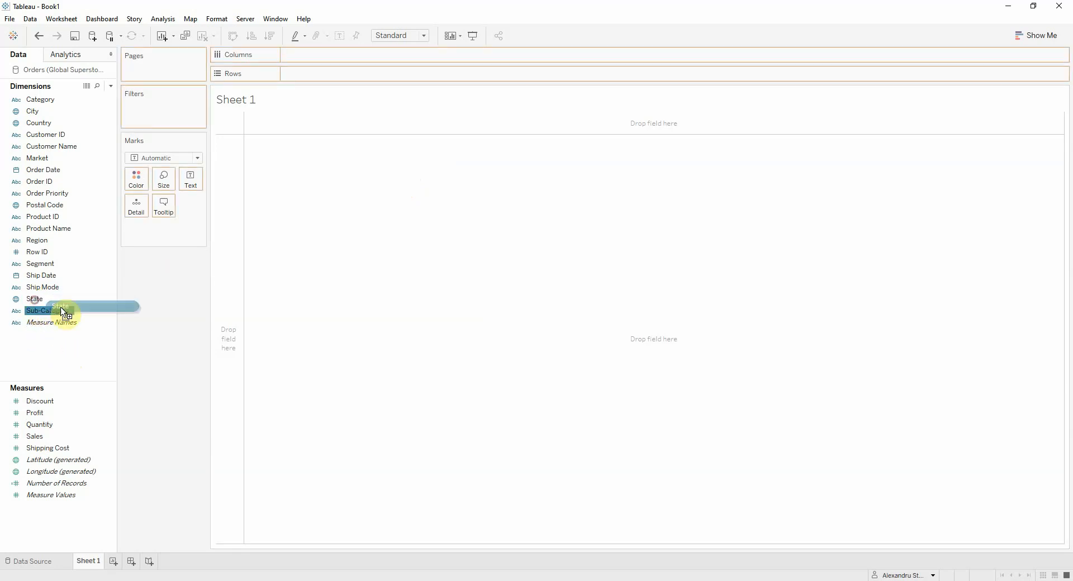
Step: Add the State dimension to the Marks card so each state is its own mark
{"action": "left_click_drag", "start_coordinate": [61, 309], "coordinate": [190, 179]}
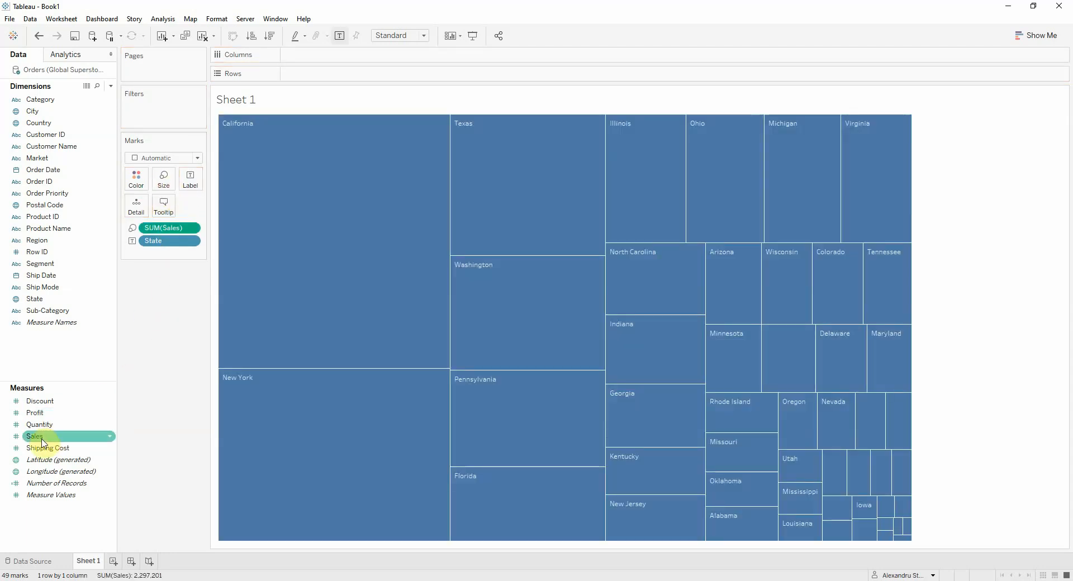
Step: Shade the state boxes by total Sales, adding a color legend
{"action": "left_click_drag", "start_coordinate": [33, 436], "coordinate": [136, 175]}
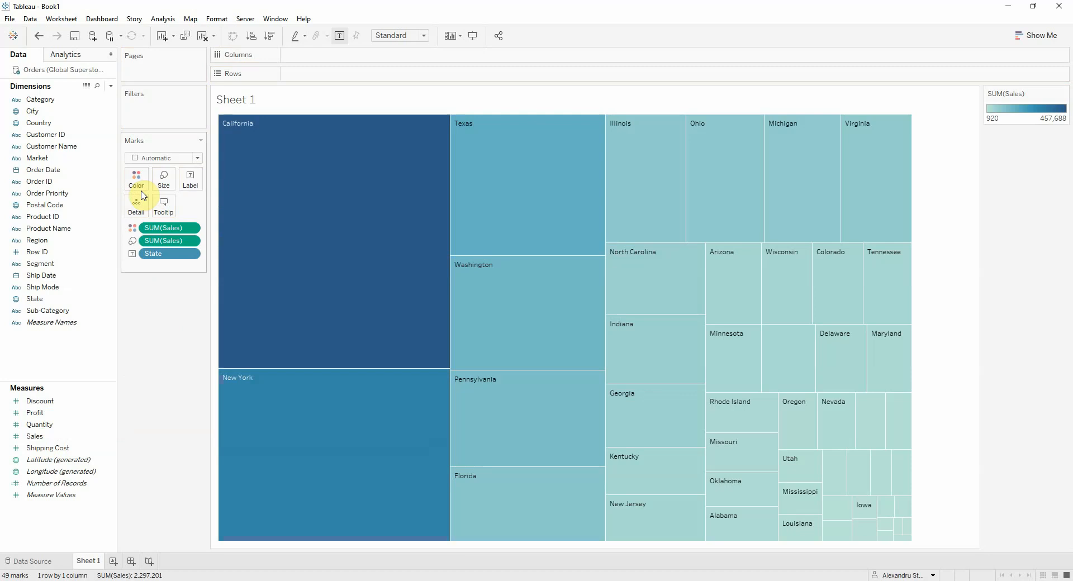
{"action": "mouse_move", "coordinate": [403, 230]}
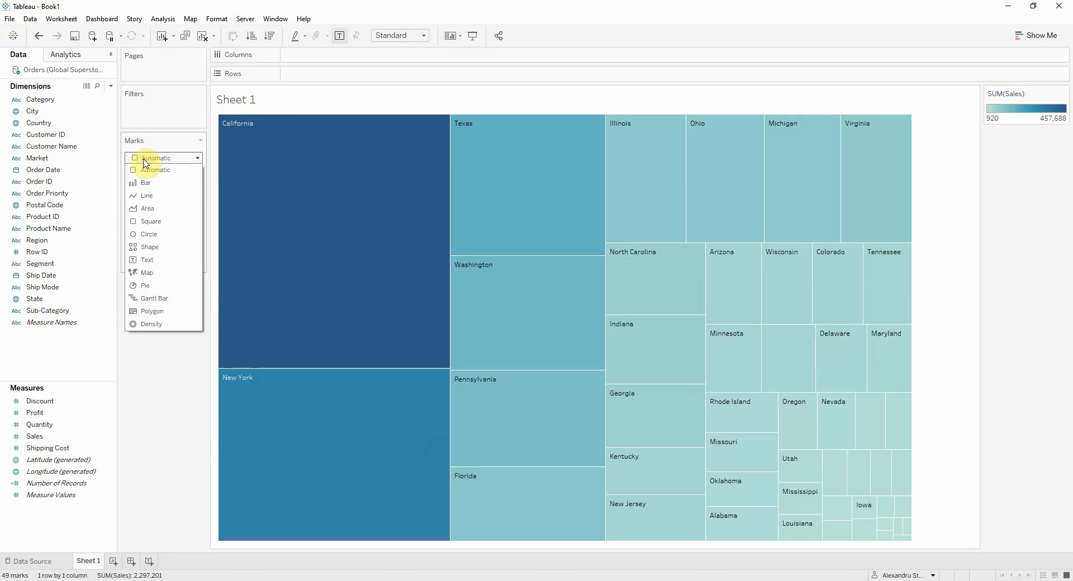
Step: Switch the mark type to Text so the states form a word cloud
{"action": "left_click", "coordinate": [149, 234]}
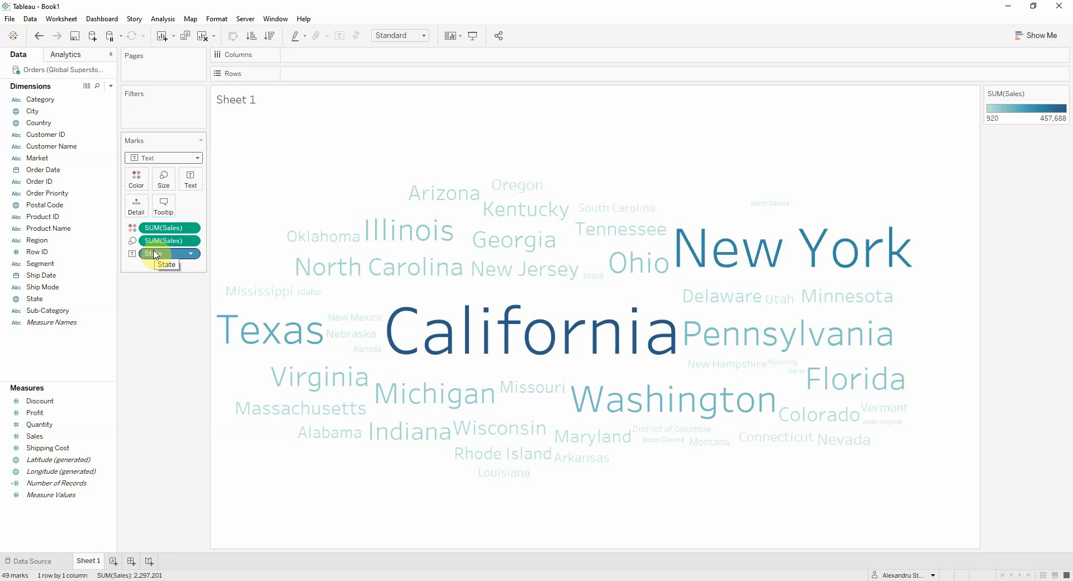
{"action": "mouse_move", "coordinate": [444, 192]}
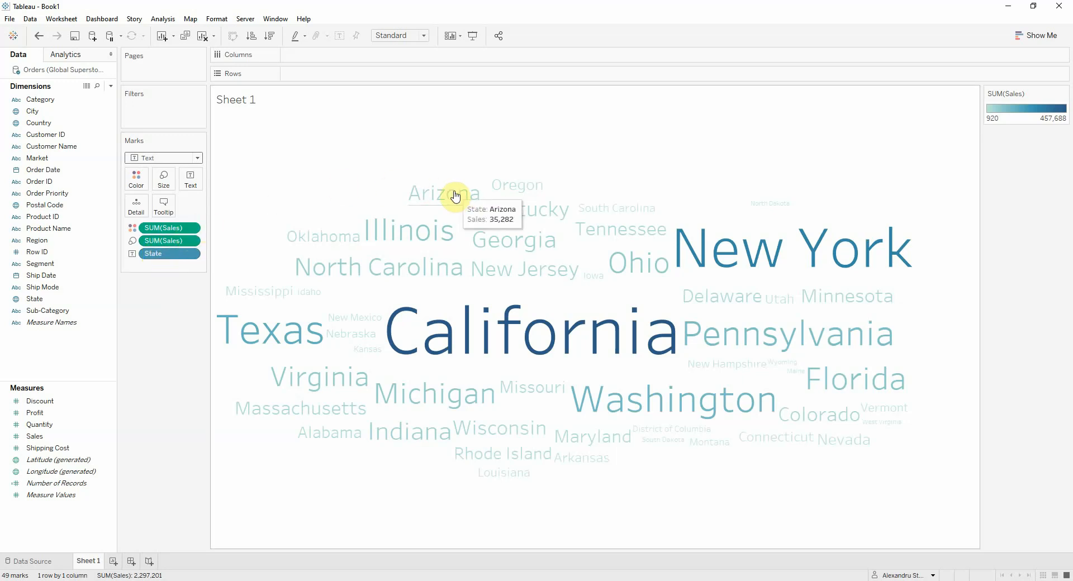
{"action": "mouse_move", "coordinate": [430, 300]}
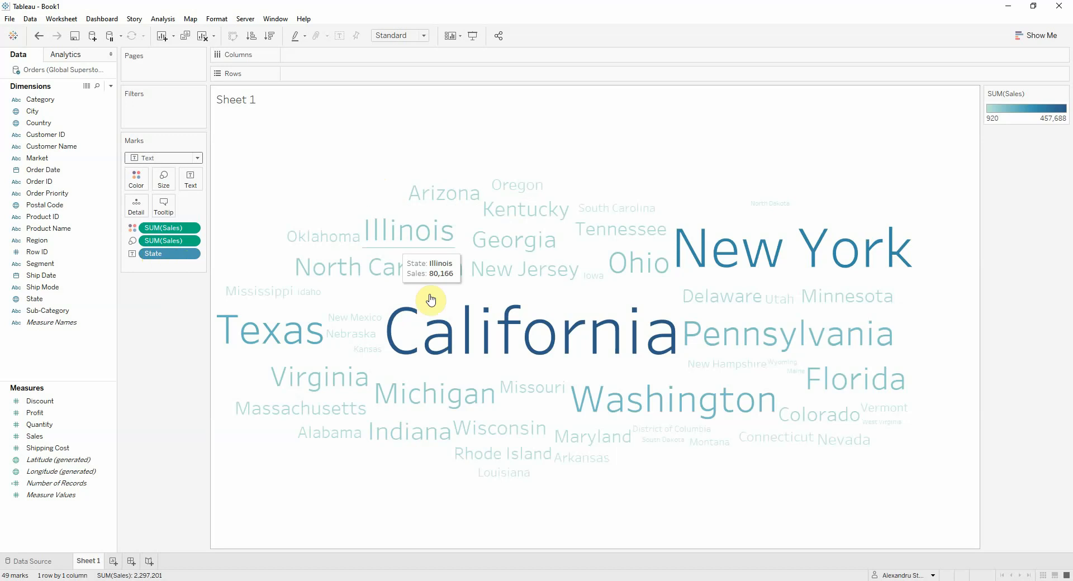
{"action": "mouse_move", "coordinate": [873, 485]}
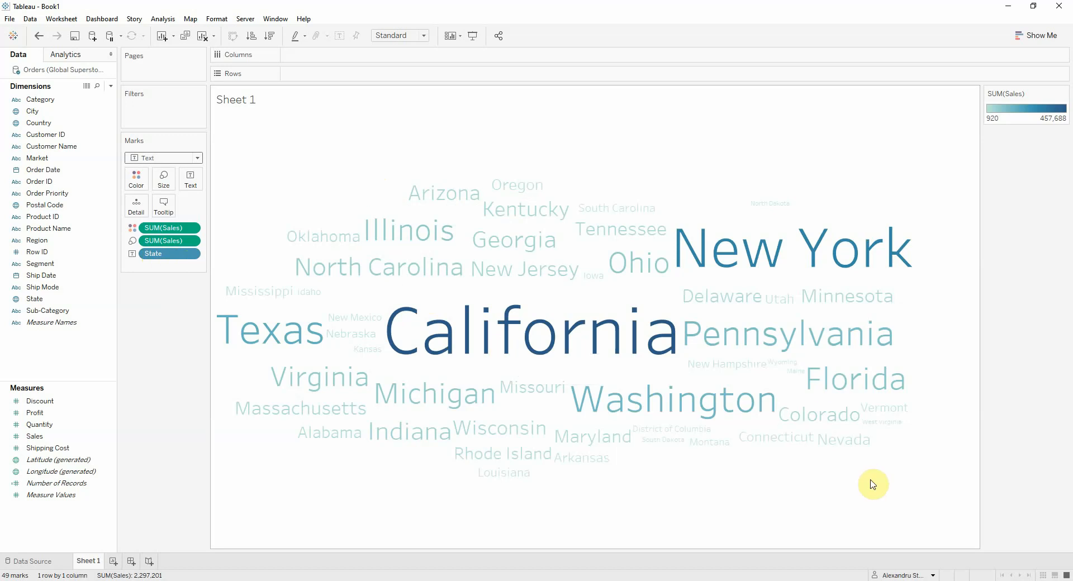